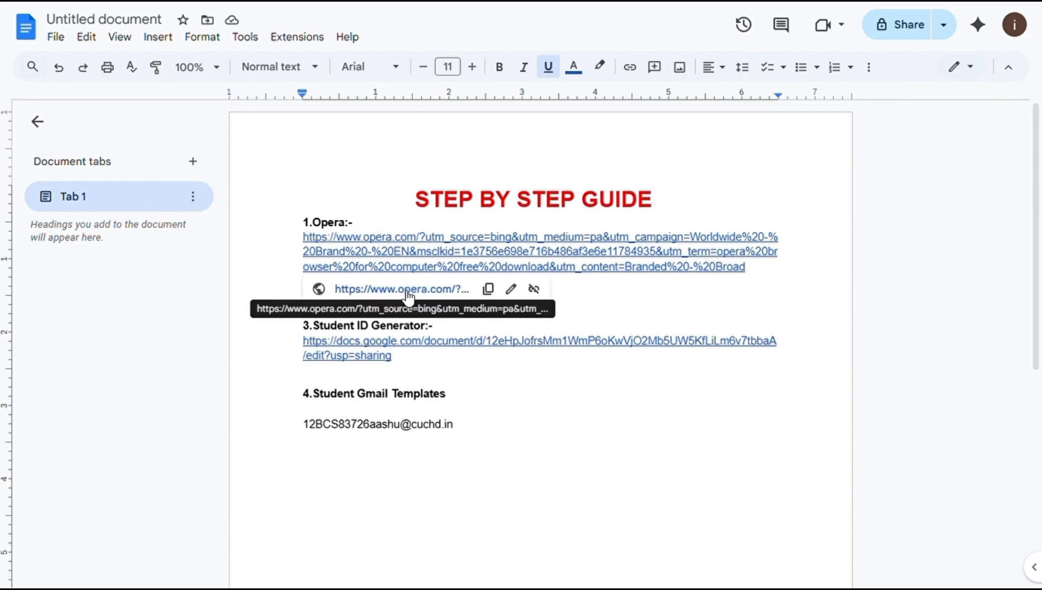
Follow the guide's Opera URL to opera.com and start the browser download via 'Download now'.
click(400, 288)
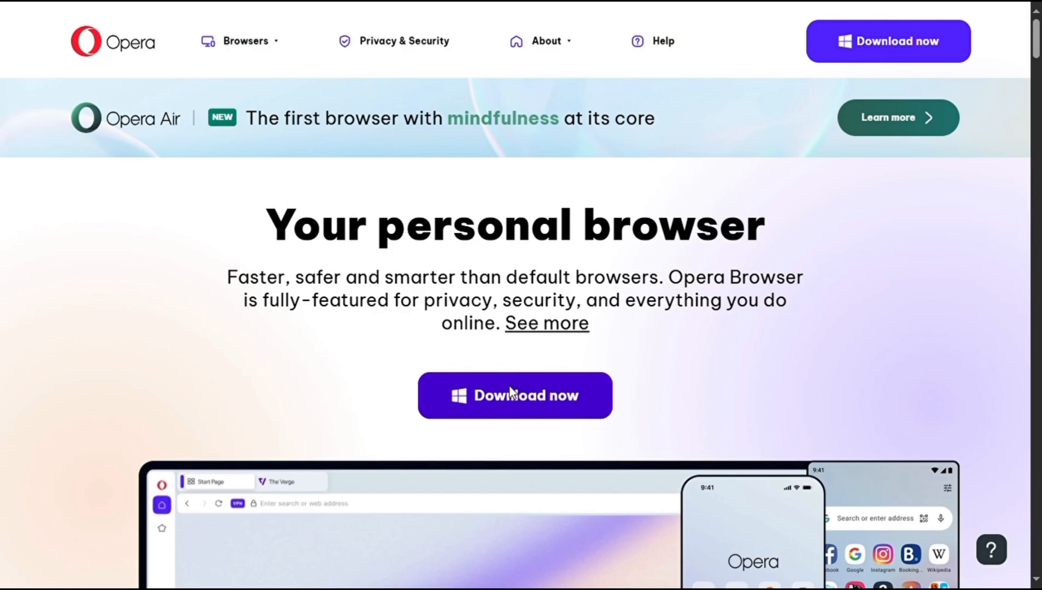
click(514, 395)
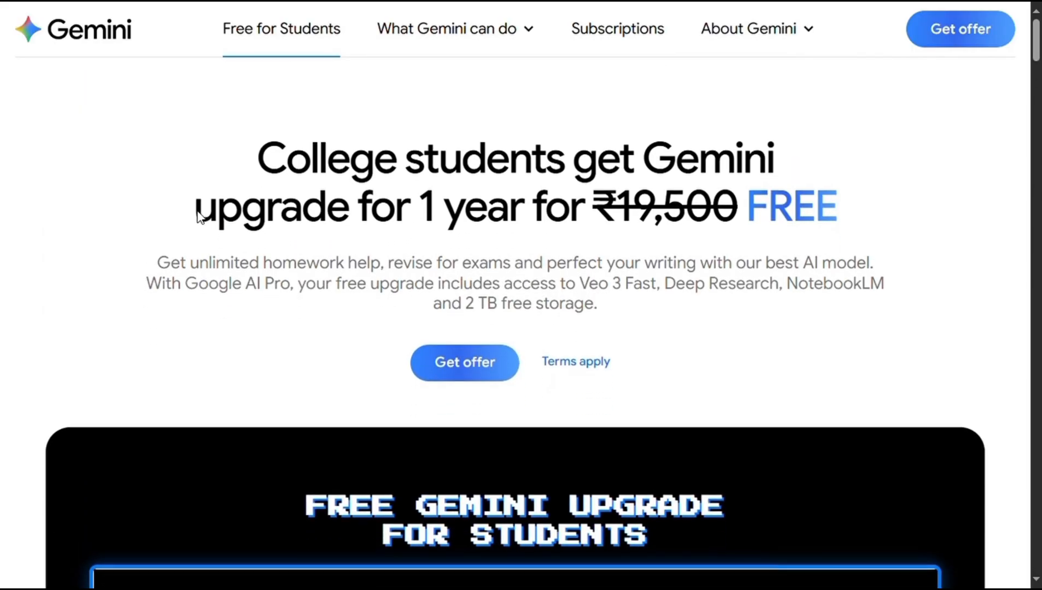
mouse_move(242, 159)
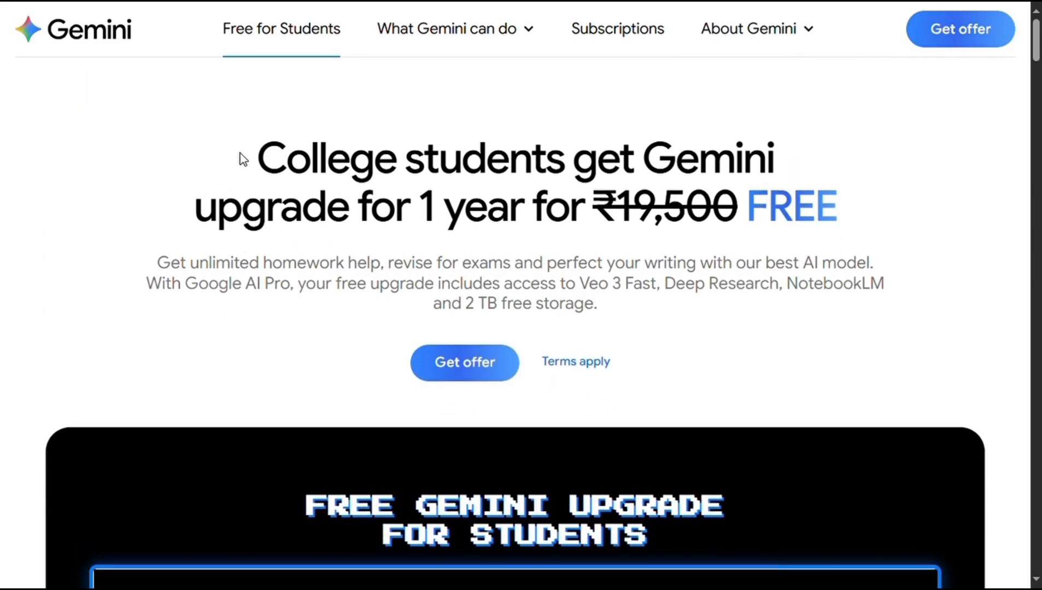